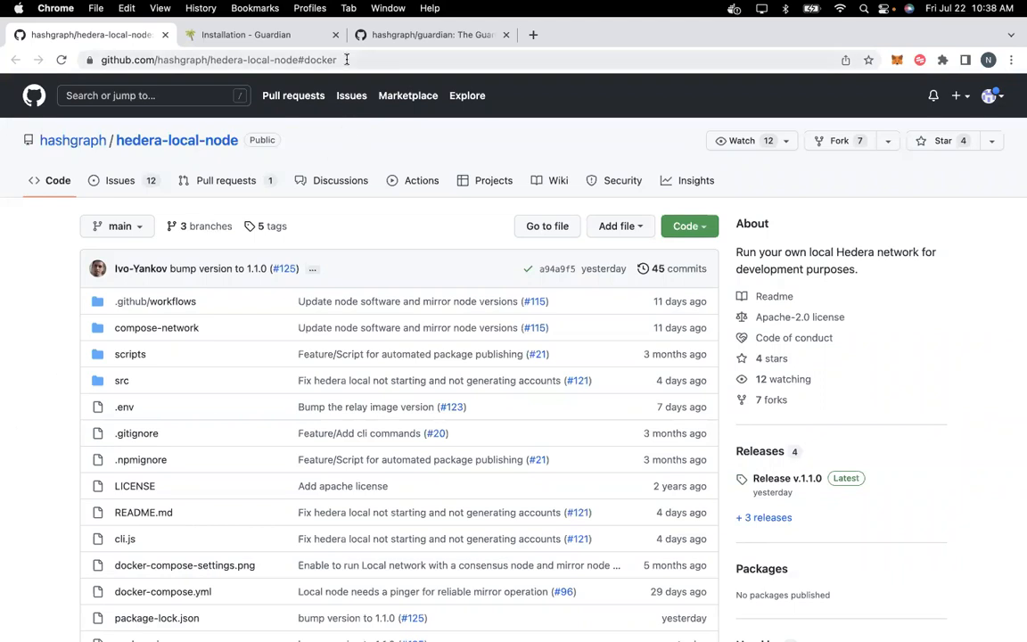
- Switch to the Guardian installation docs and select the example LOCALNODE_ADDRESS value 11.11.11.11
left_click(218, 59)
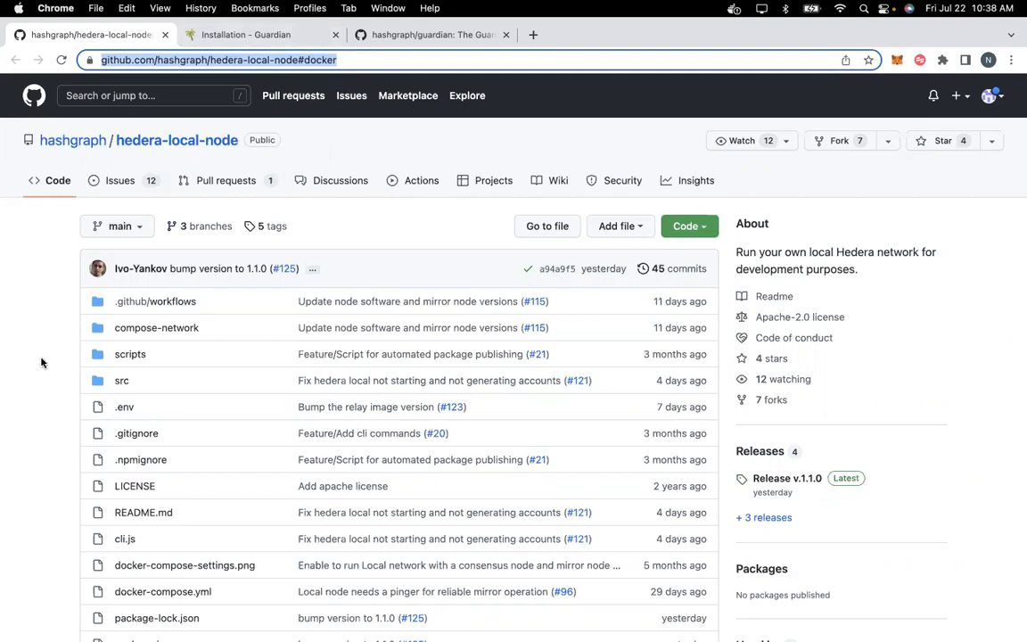
mouse_move(315, 226)
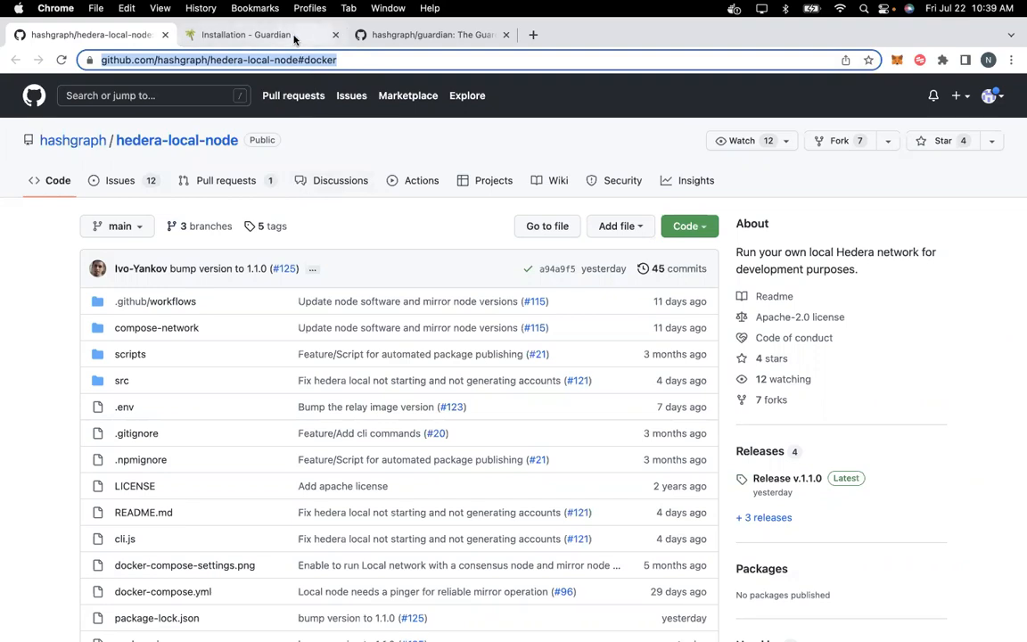
left_click(245, 33)
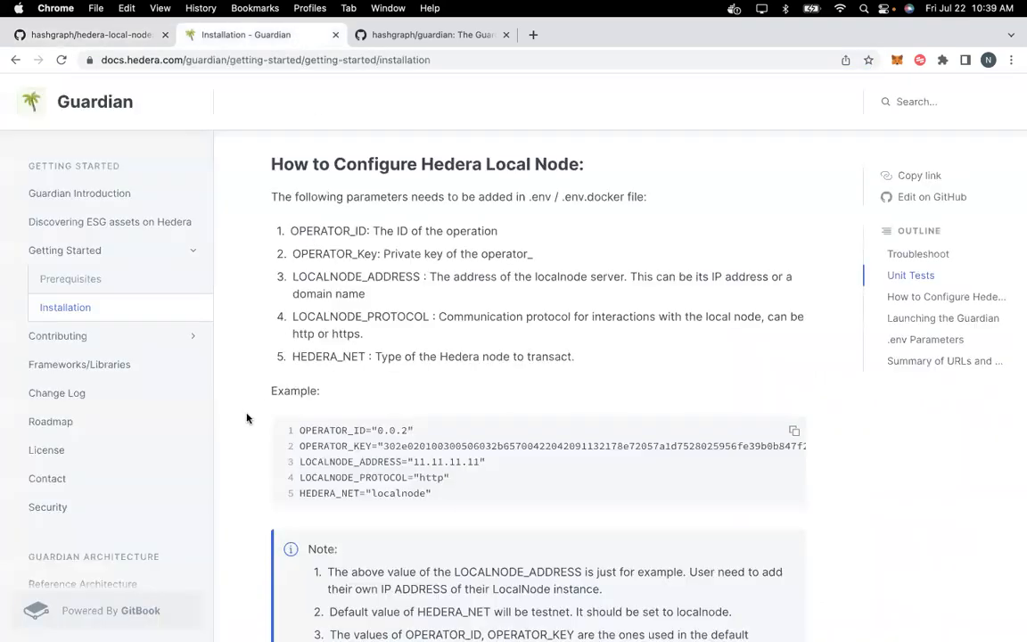
mouse_move(238, 232)
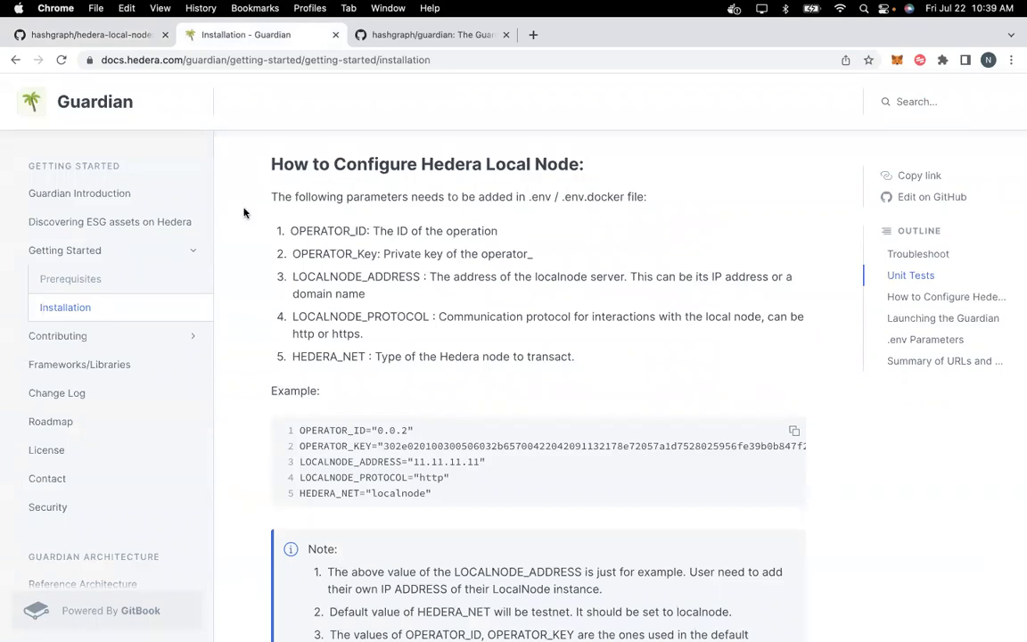
mouse_move(818, 284)
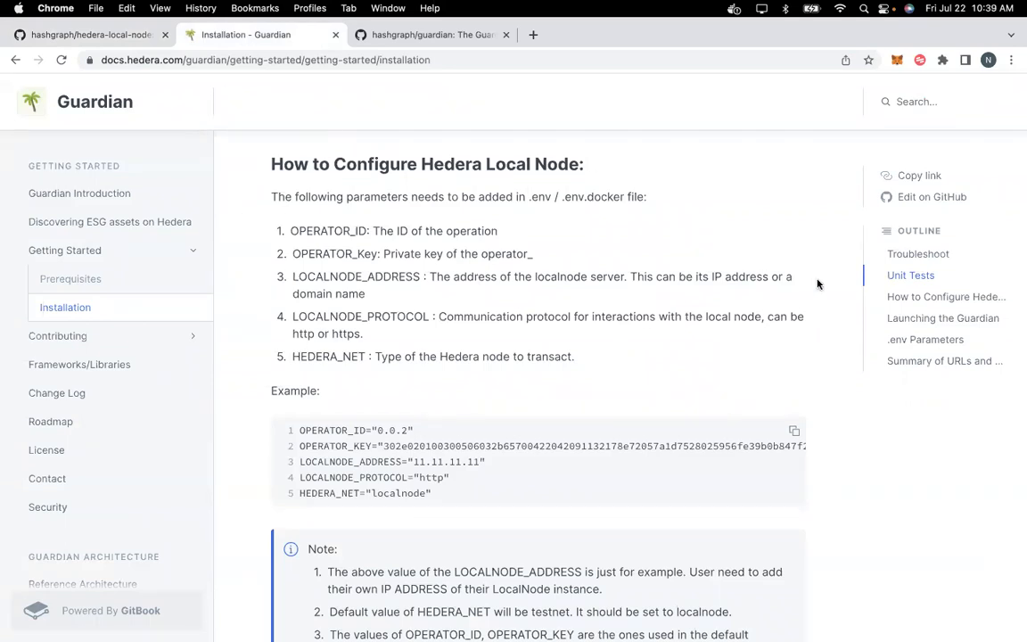
mouse_move(321, 183)
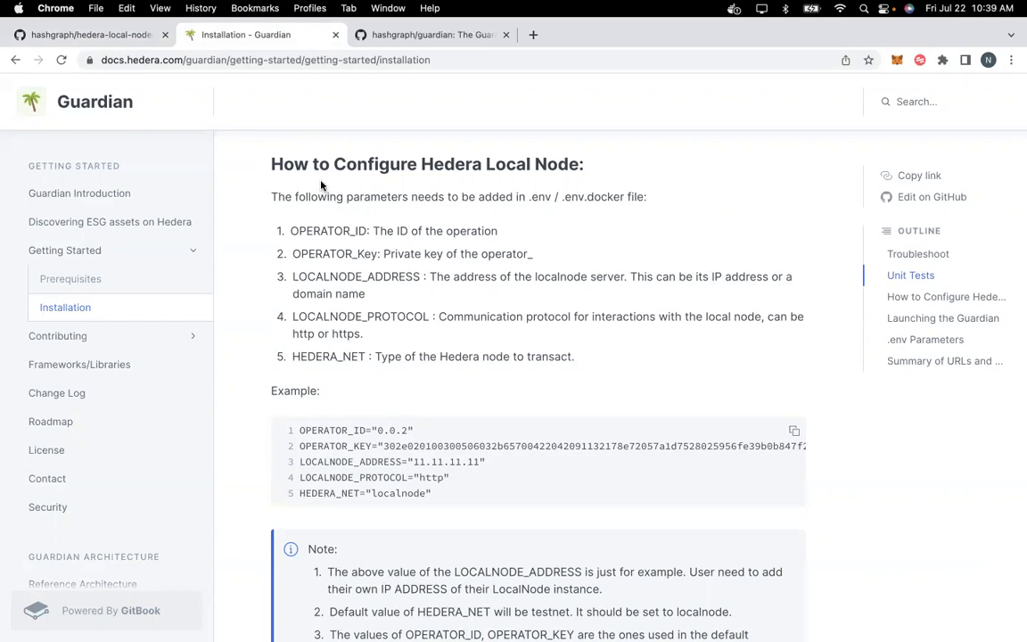
mouse_move(563, 251)
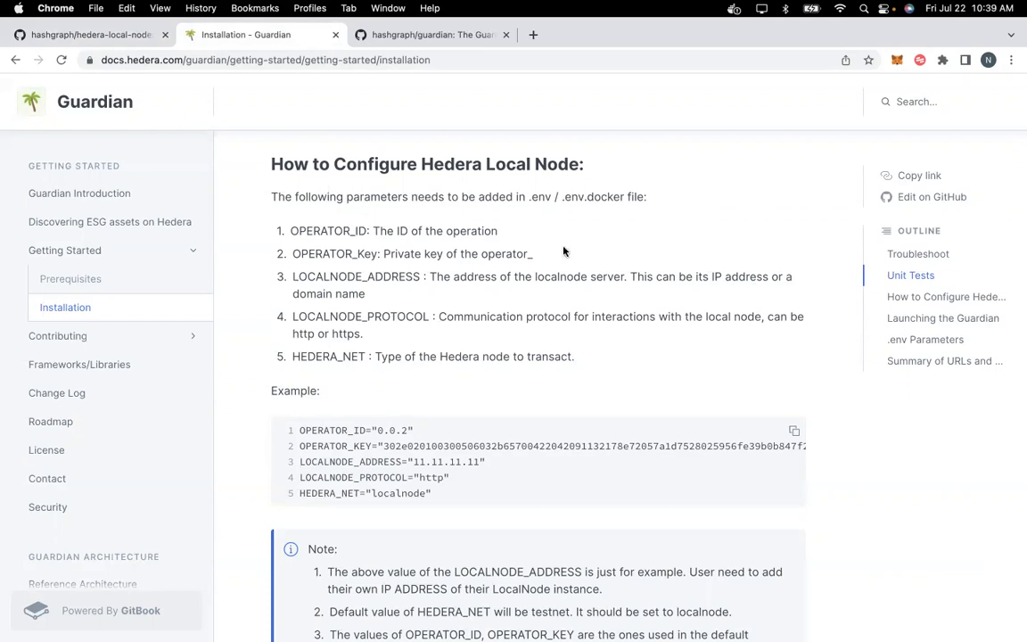
mouse_move(536, 387)
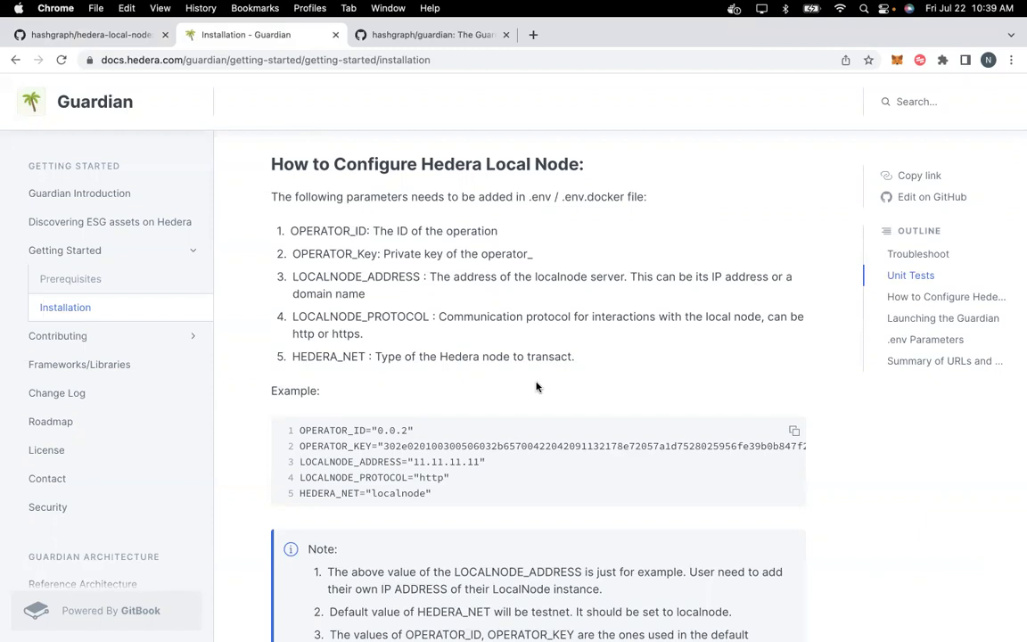
mouse_move(443, 465)
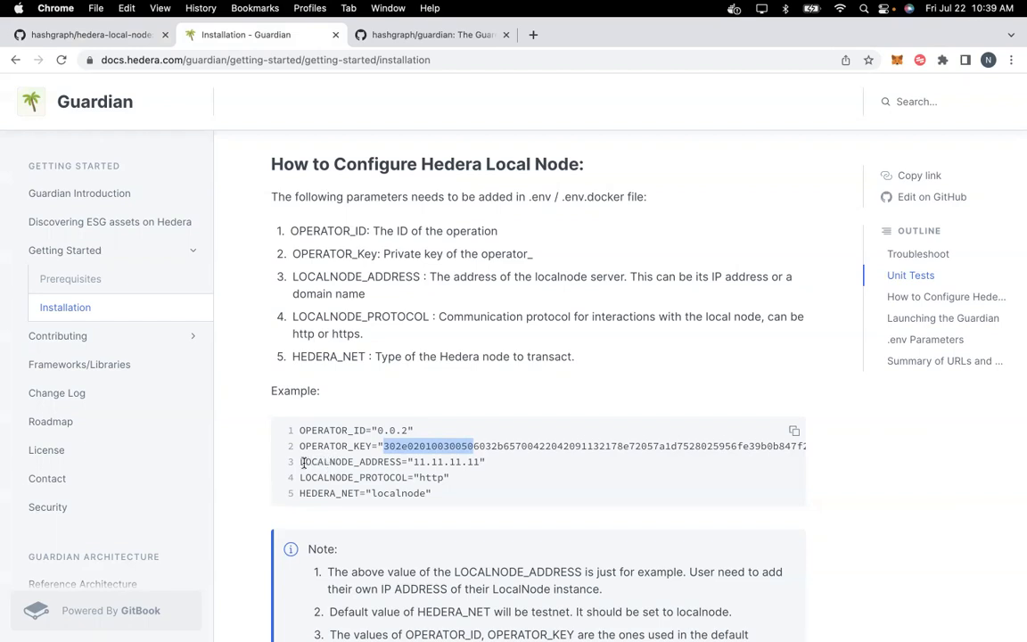
mouse_move(390, 461)
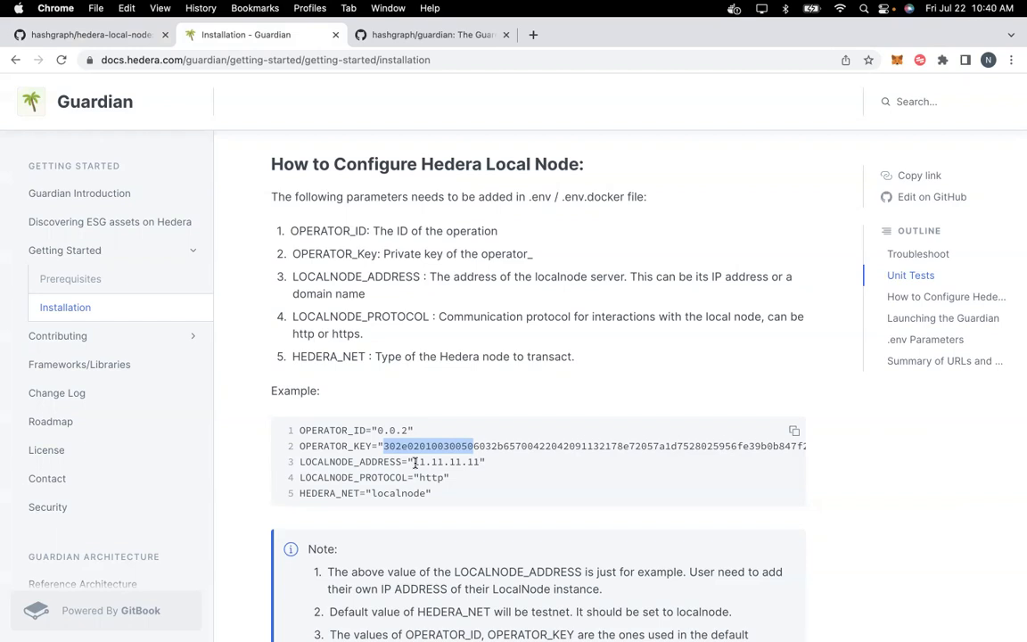
double_click(443, 461)
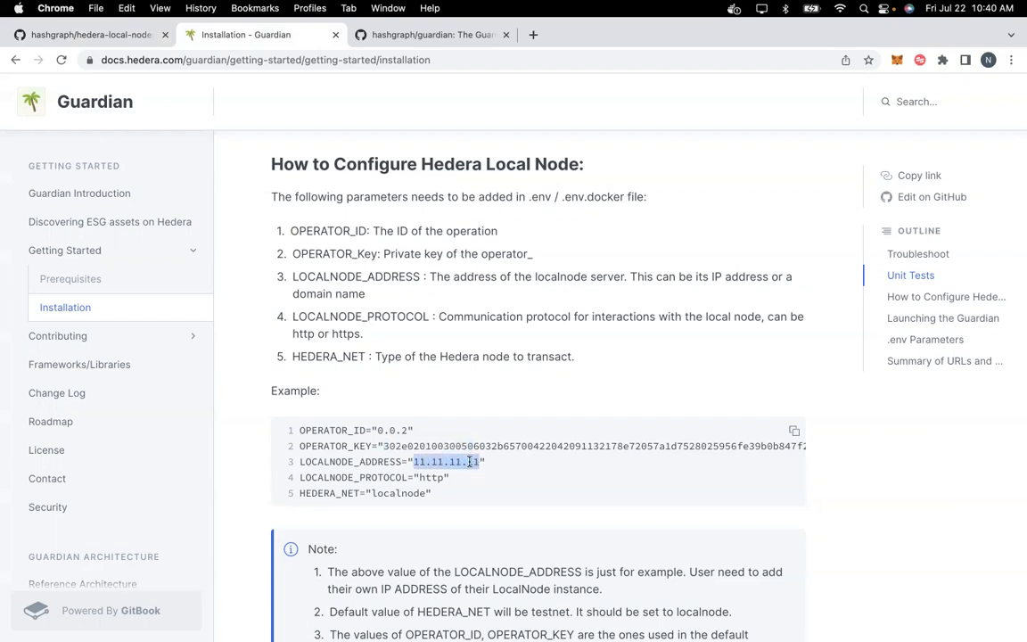
mouse_move(345, 477)
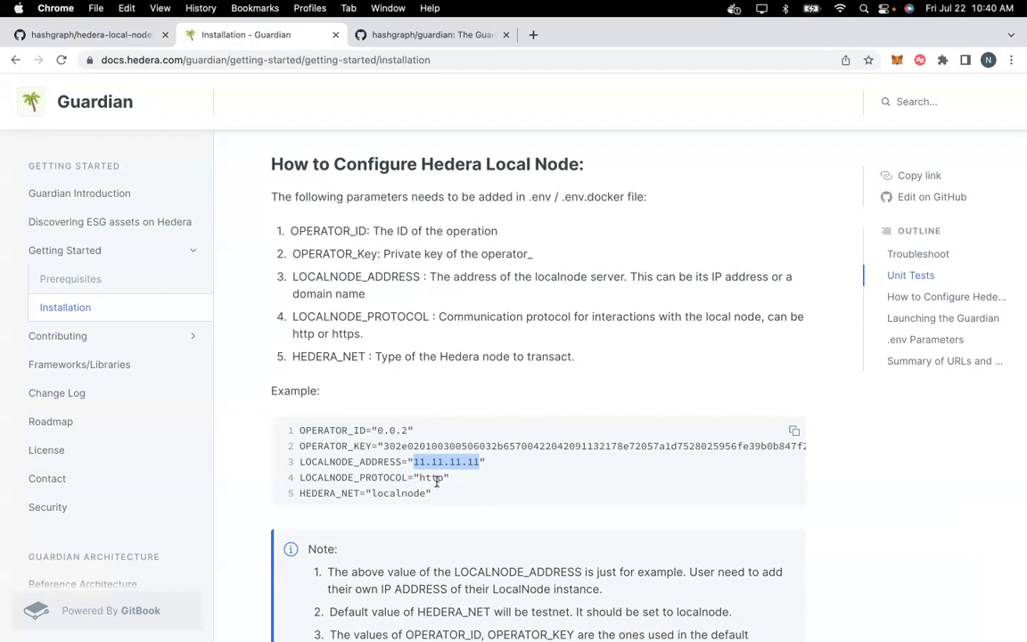
mouse_move(445, 488)
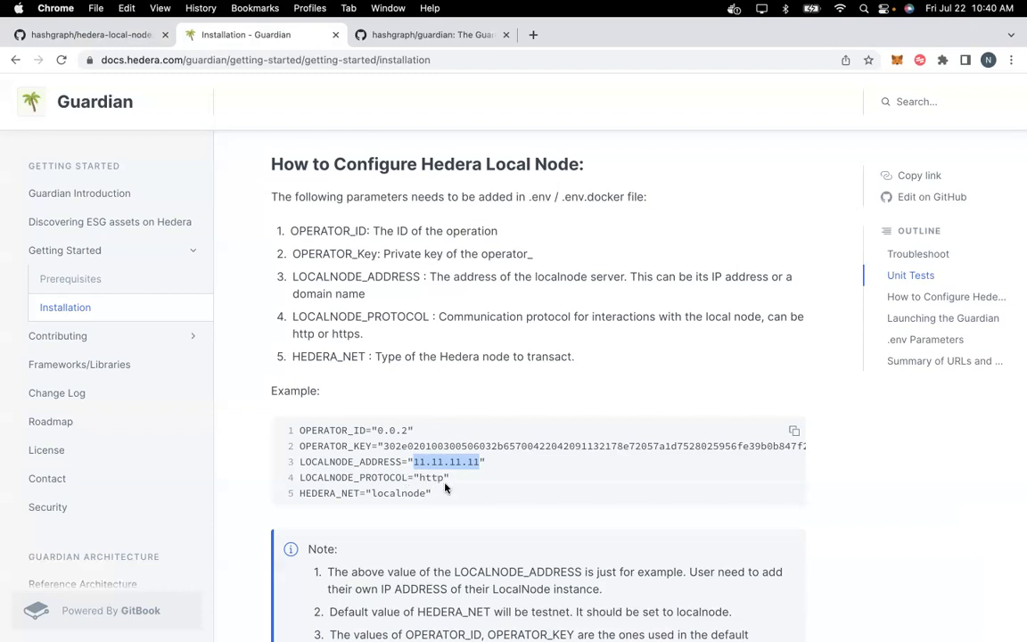
scroll("down", 3)
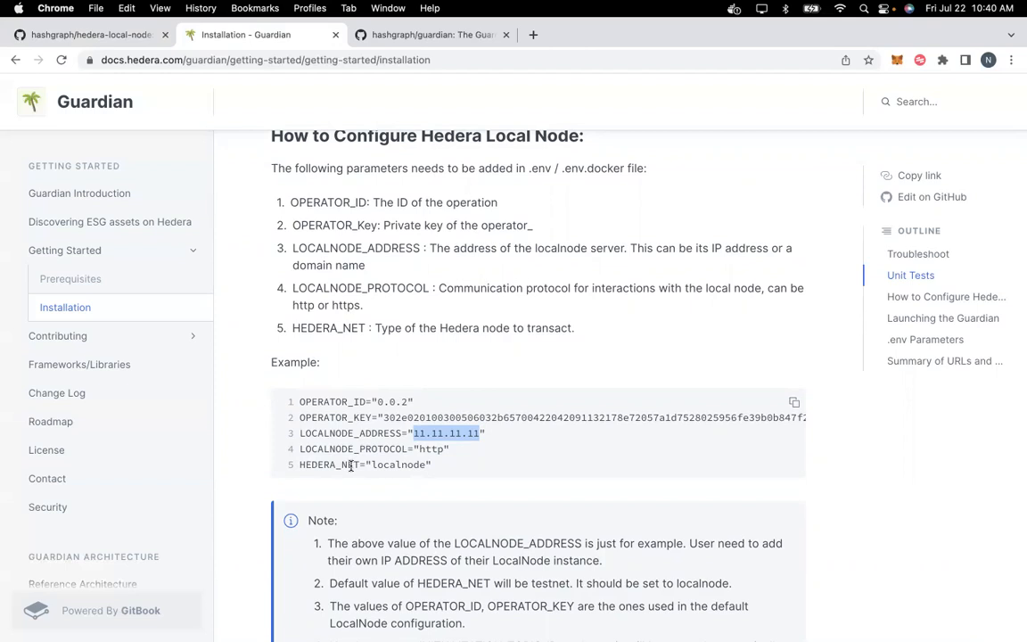
mouse_move(371, 465)
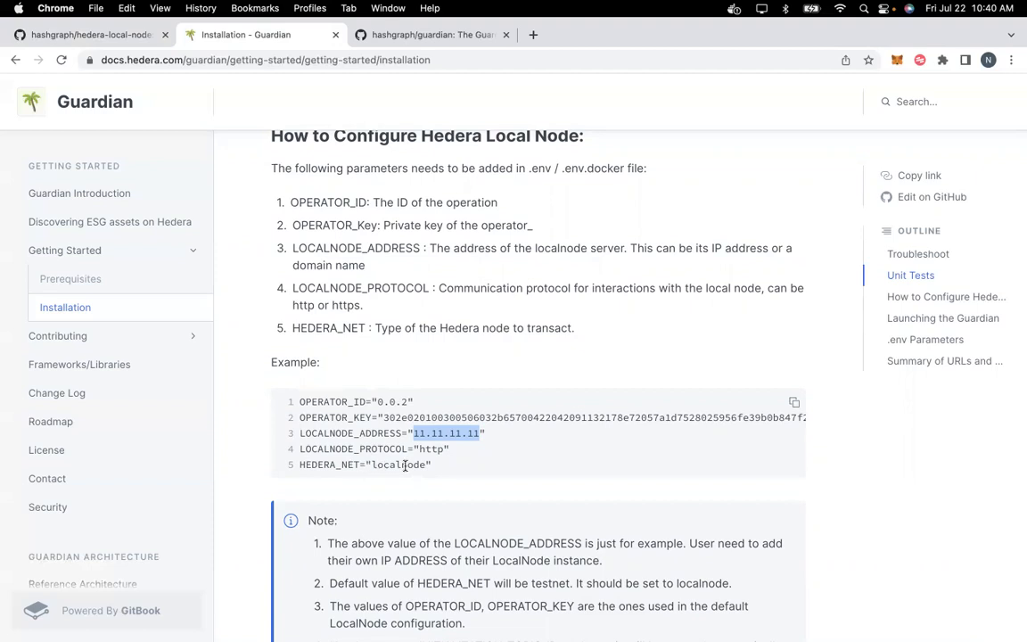
- Scroll to the Note box ending with the hedera-local-node setup link and Launching the Guardian
scroll("down", 3)
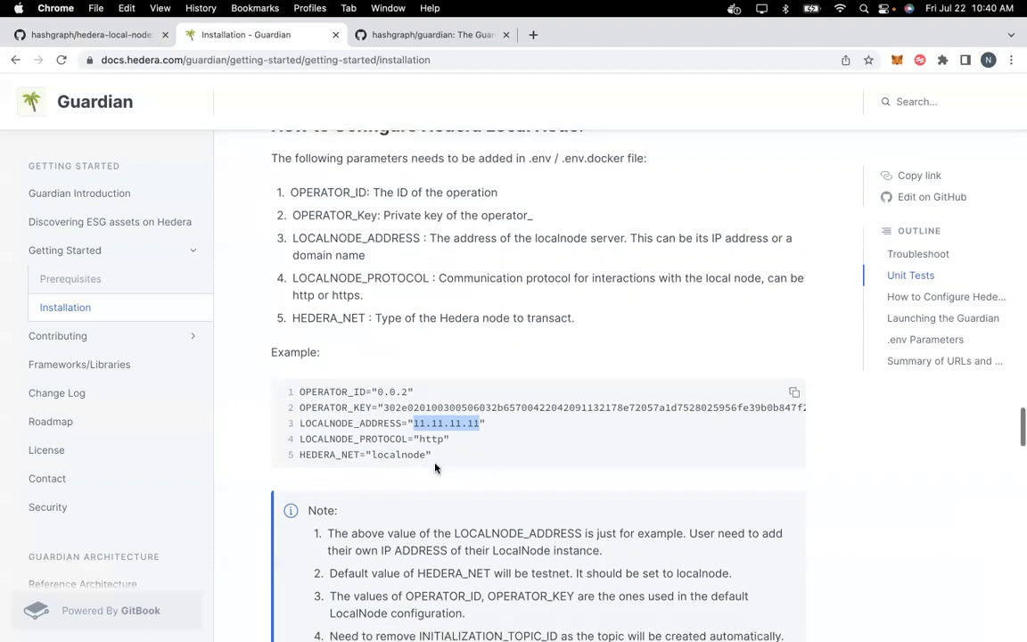
scroll("up", 3)
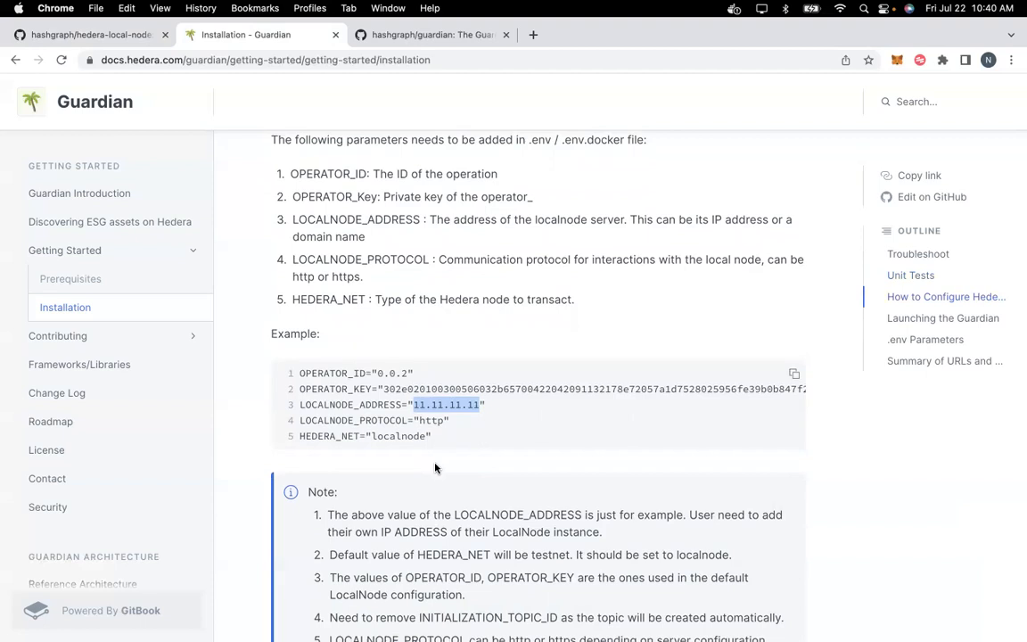
scroll("up", 3)
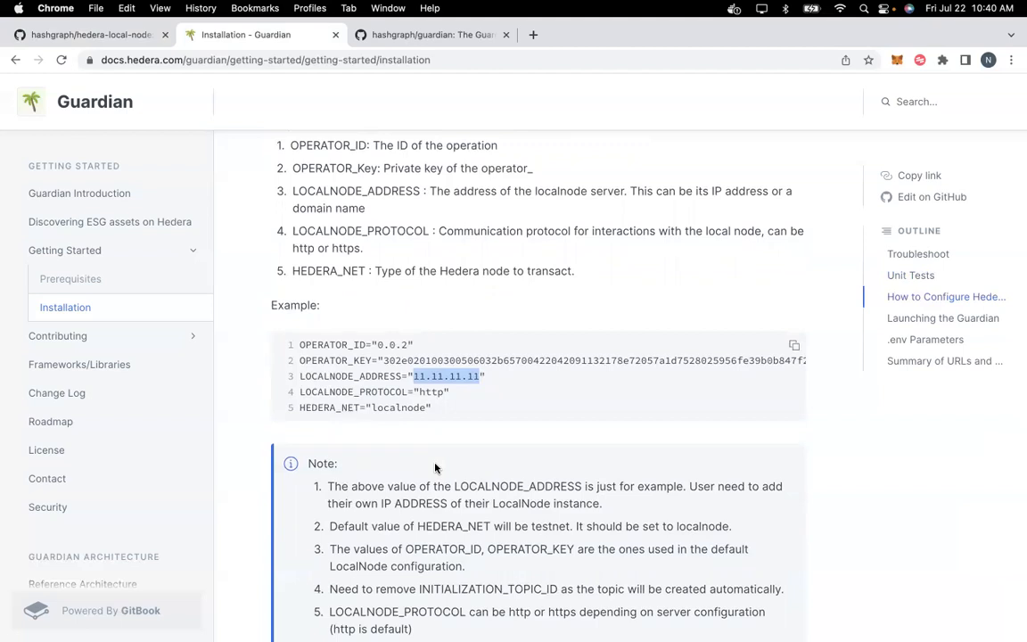
mouse_move(632, 301)
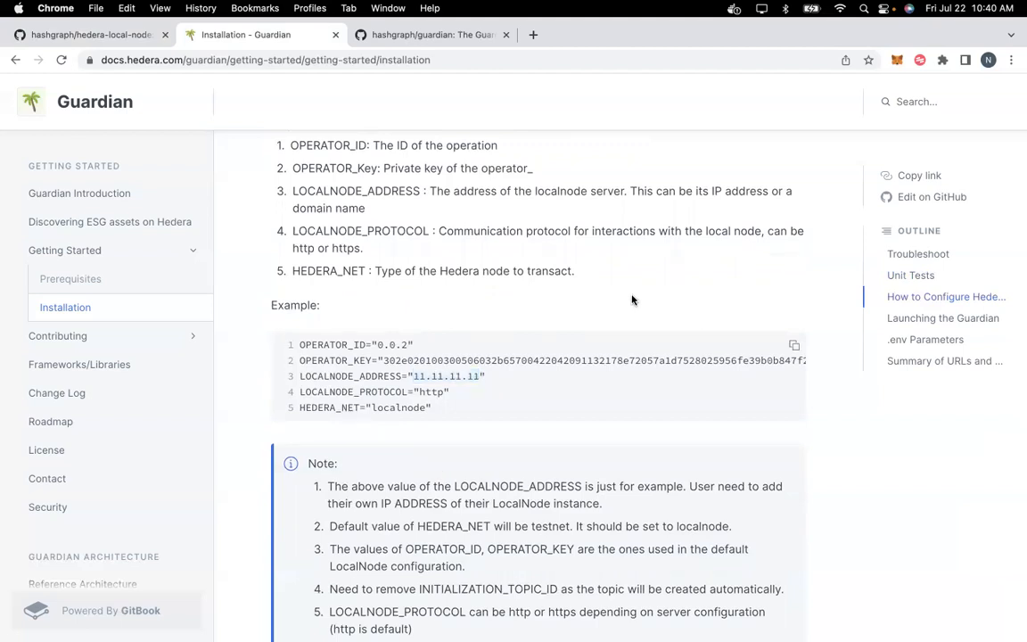
mouse_move(512, 410)
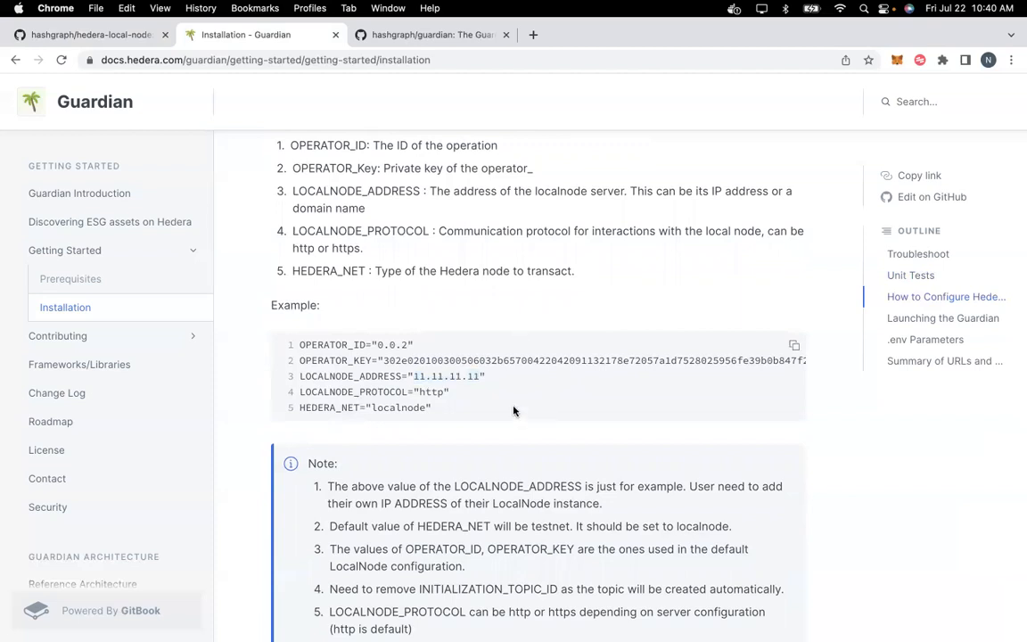
scroll("down", 3)
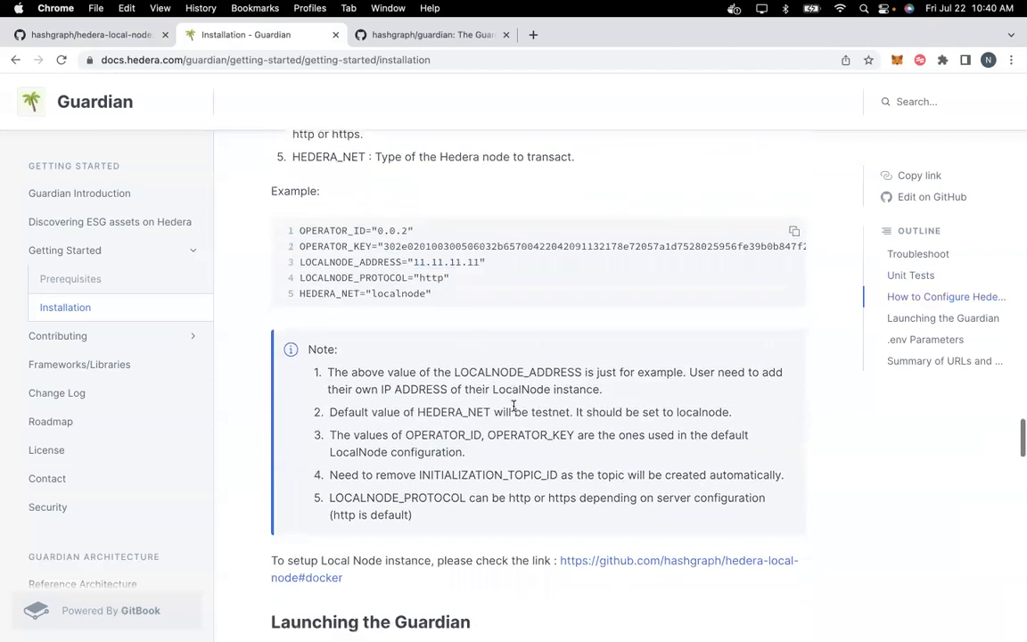
mouse_move(465, 80)
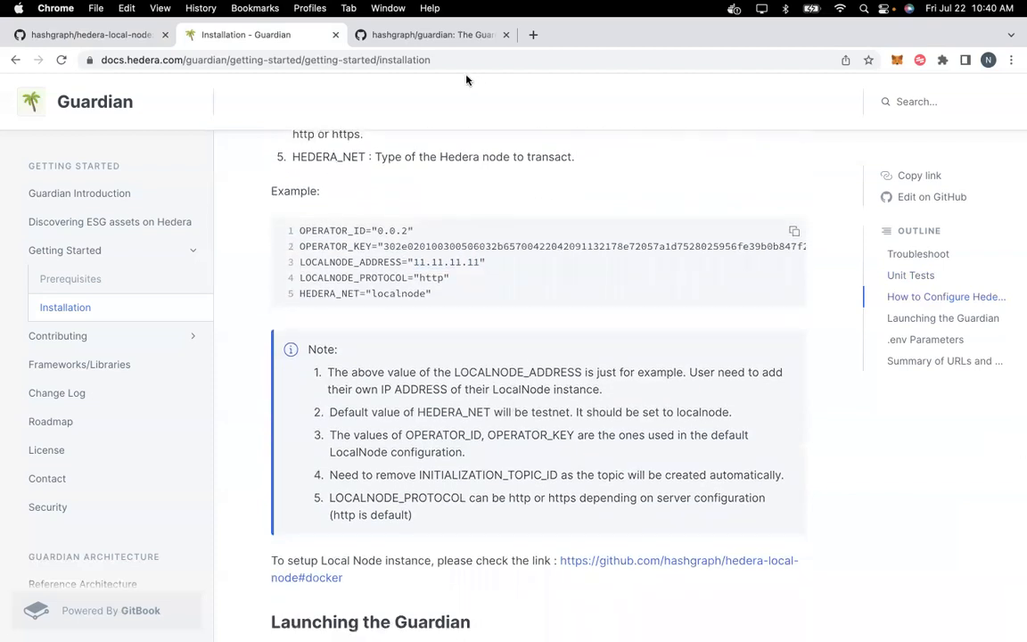
mouse_move(648, 123)
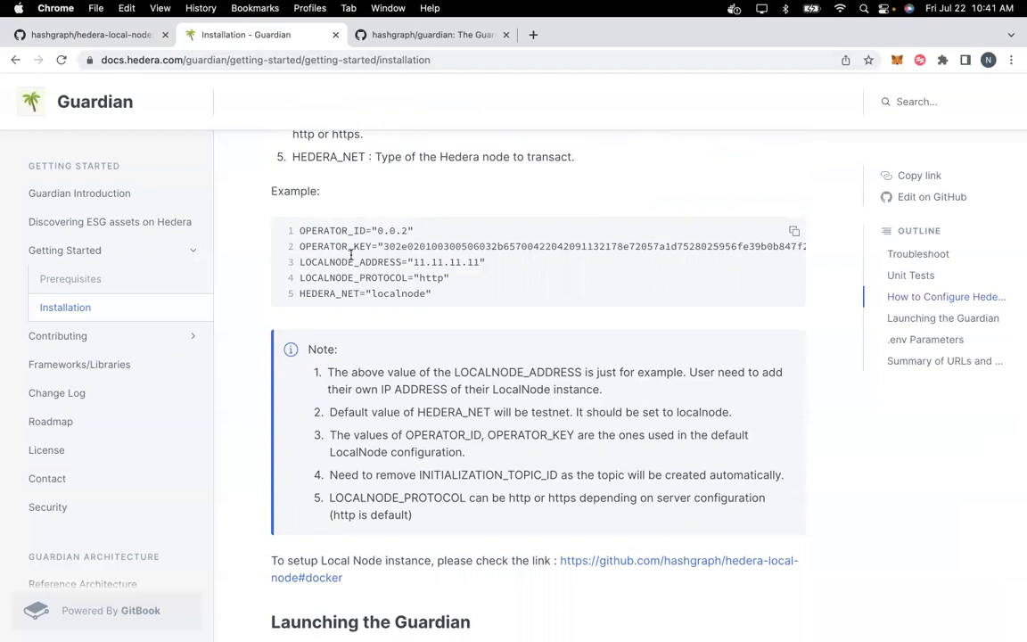
mouse_move(403, 464)
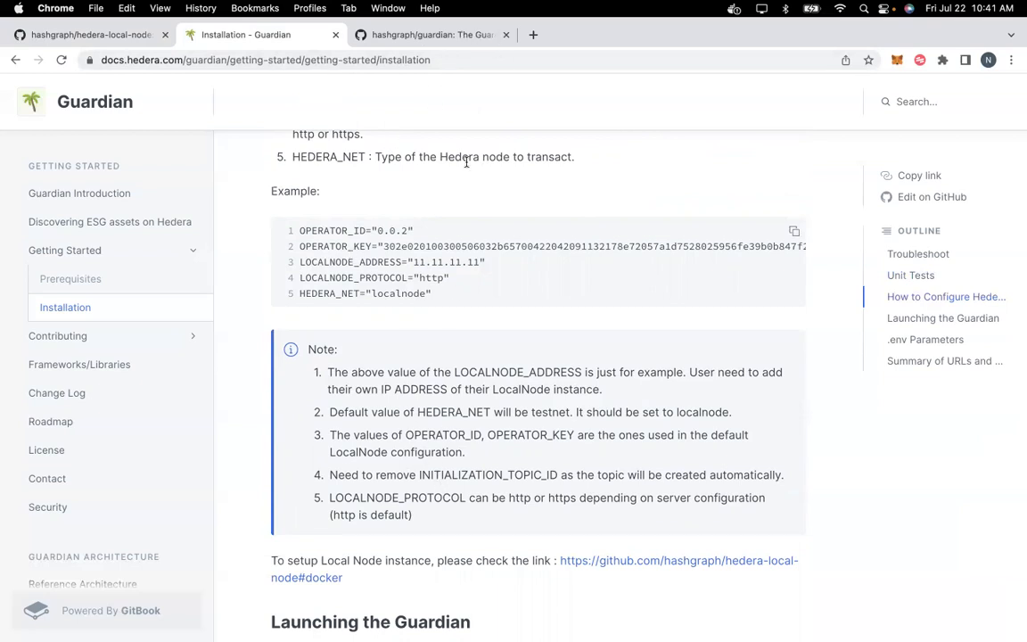
mouse_move(602, 233)
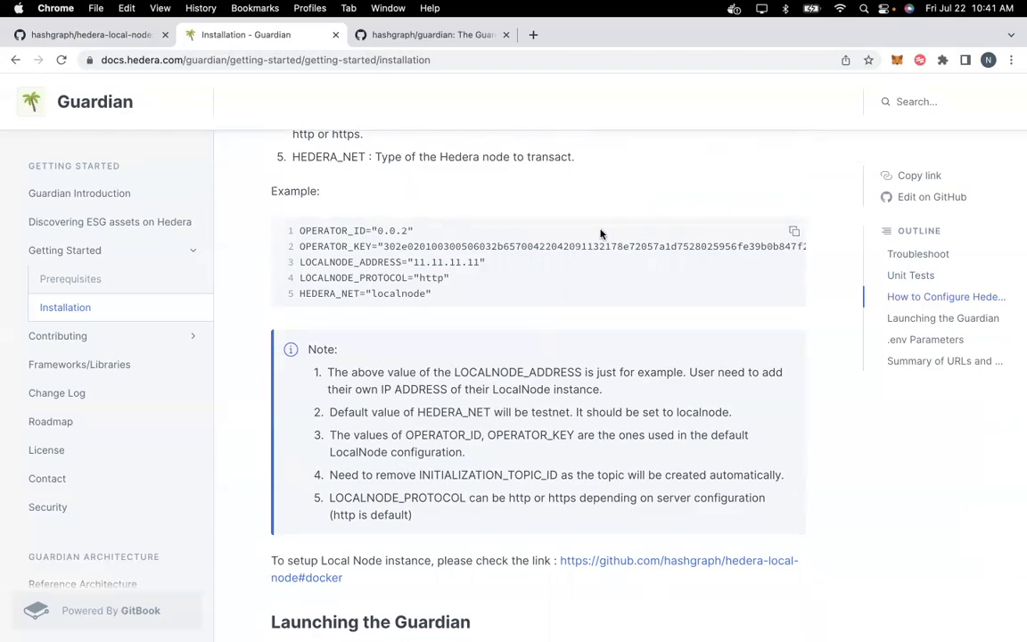